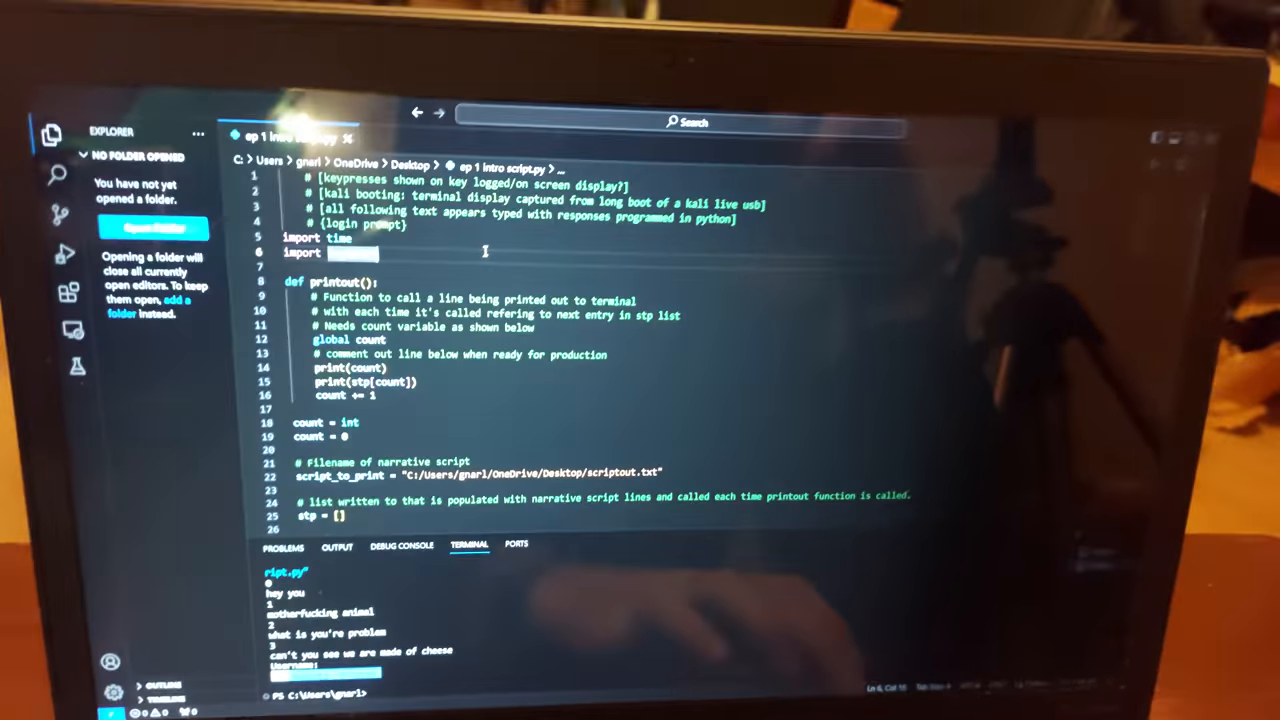
Step: Complete line 6 as 'import keyboard' and scroll through the narrative script
text(keyboard)
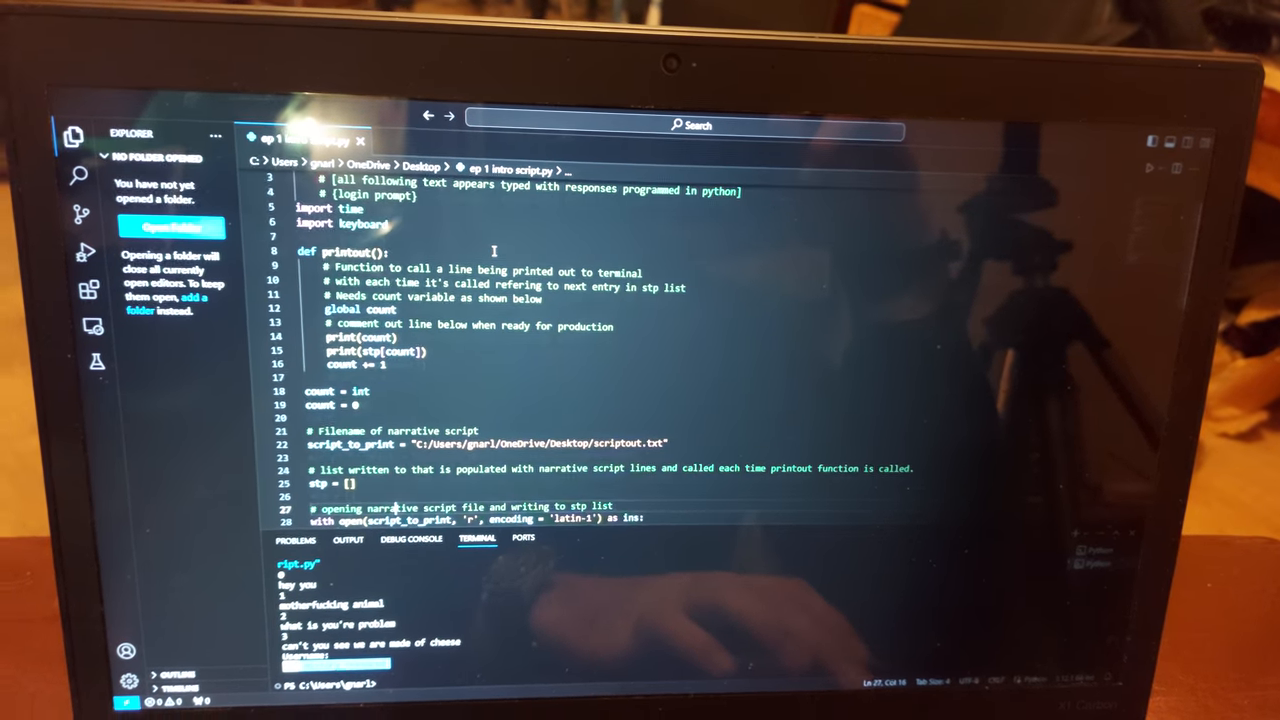
scroll(down, 3)
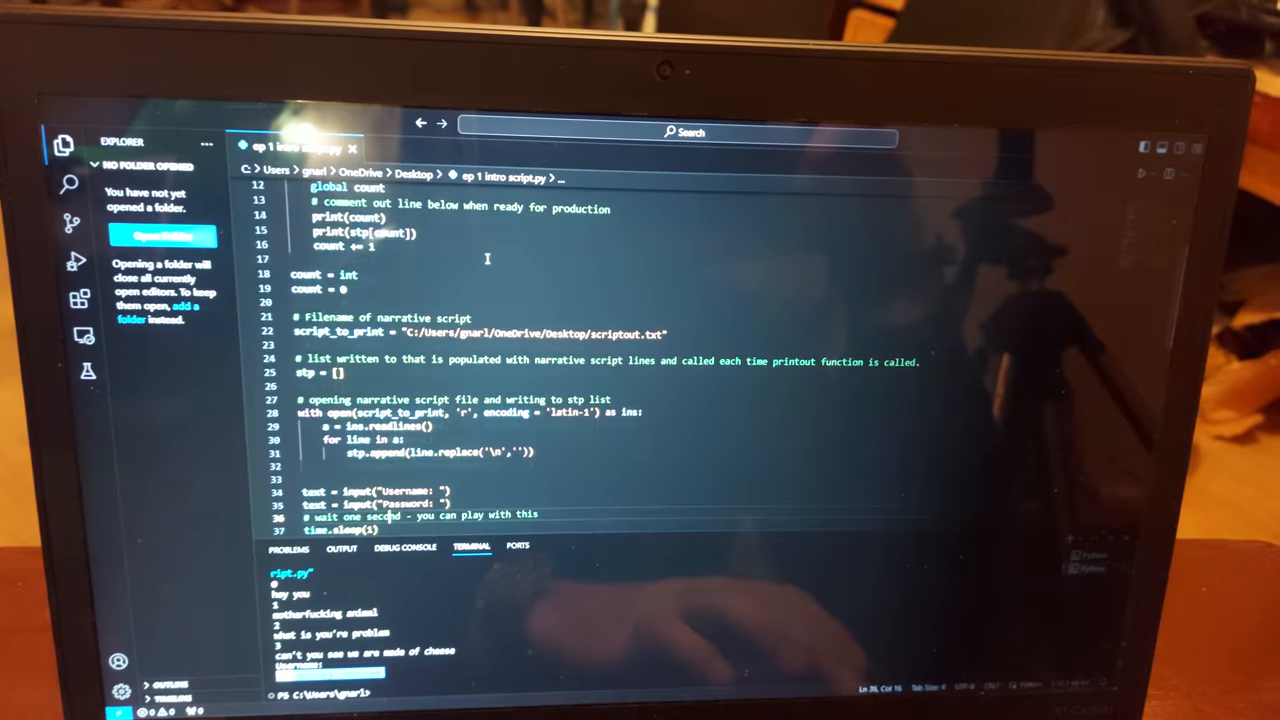
scroll(down, 3)
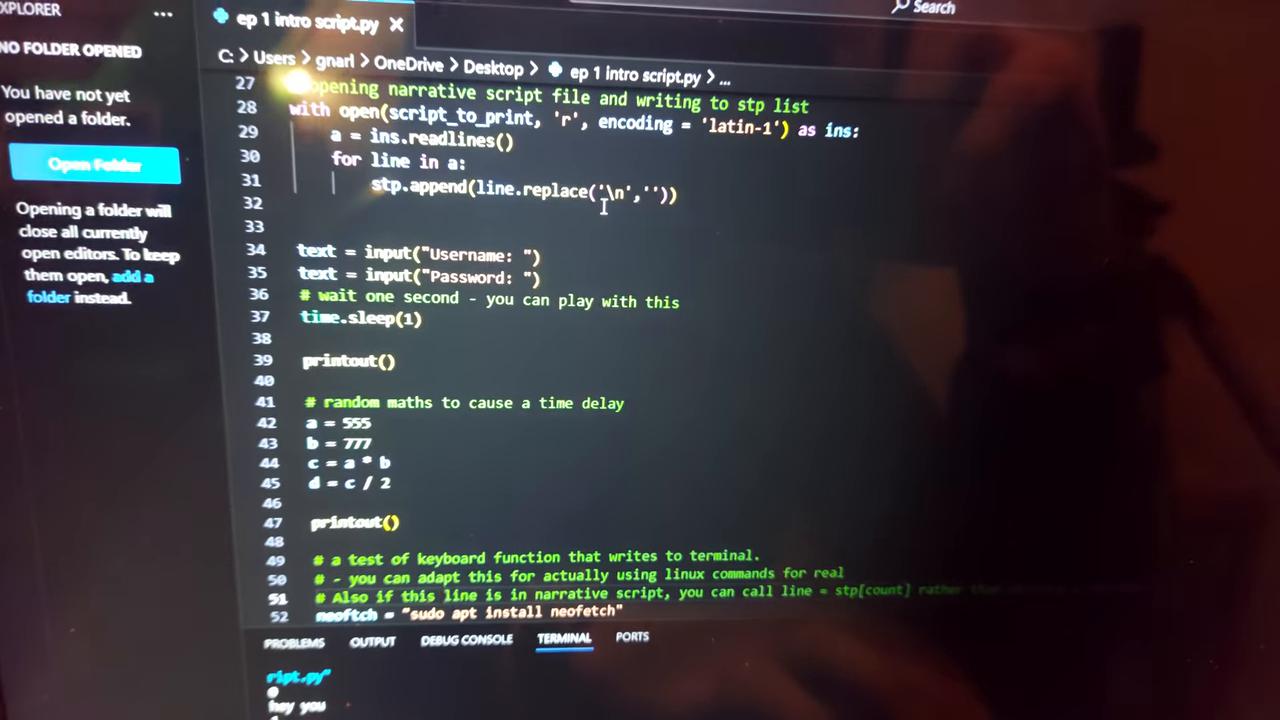
scroll(down, 3)
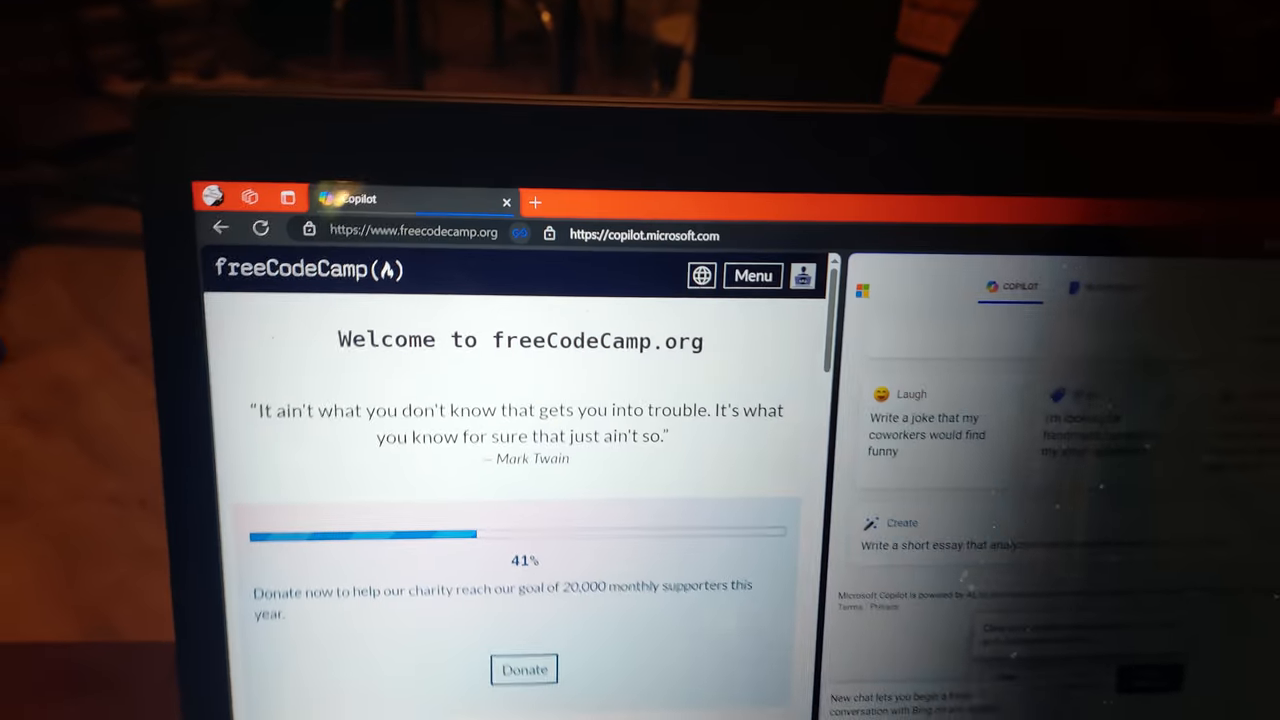
Step: Switch Edge with freeCodeCamp and Copilot to full screen using F11
key(f11)
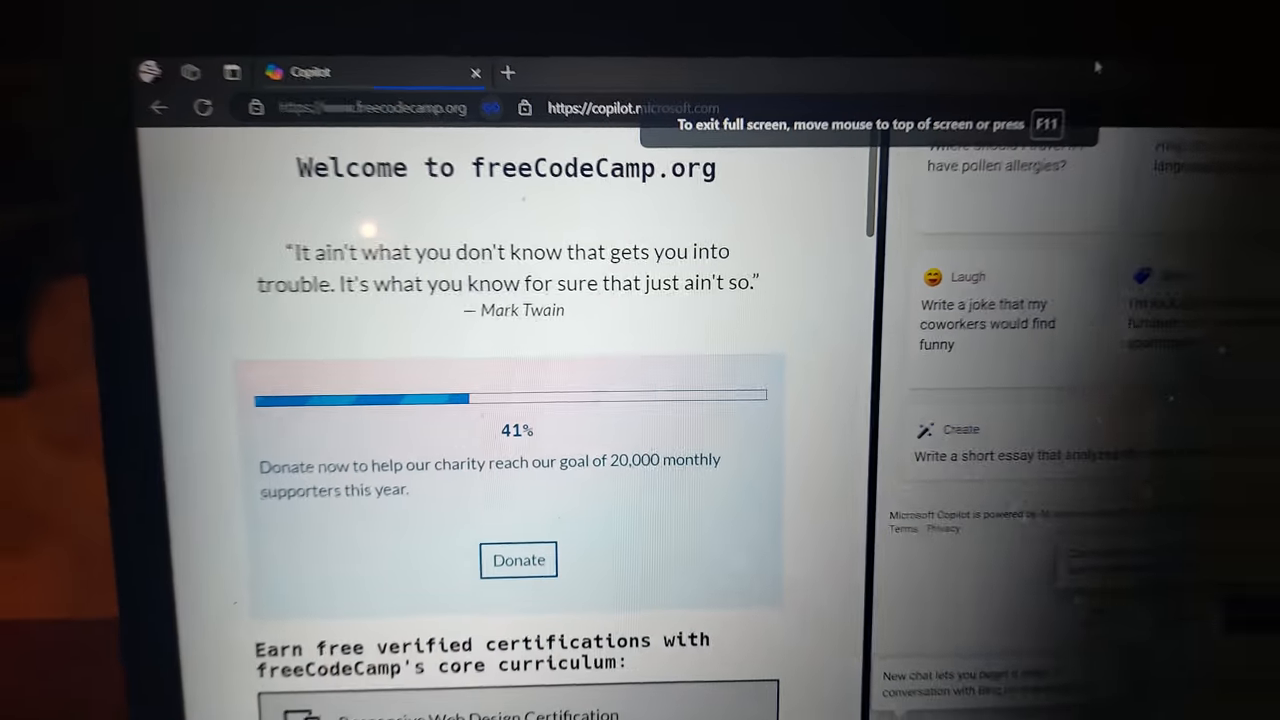
Step: Leave full screen and open the Responsive Web Design Certification card
key(F11)
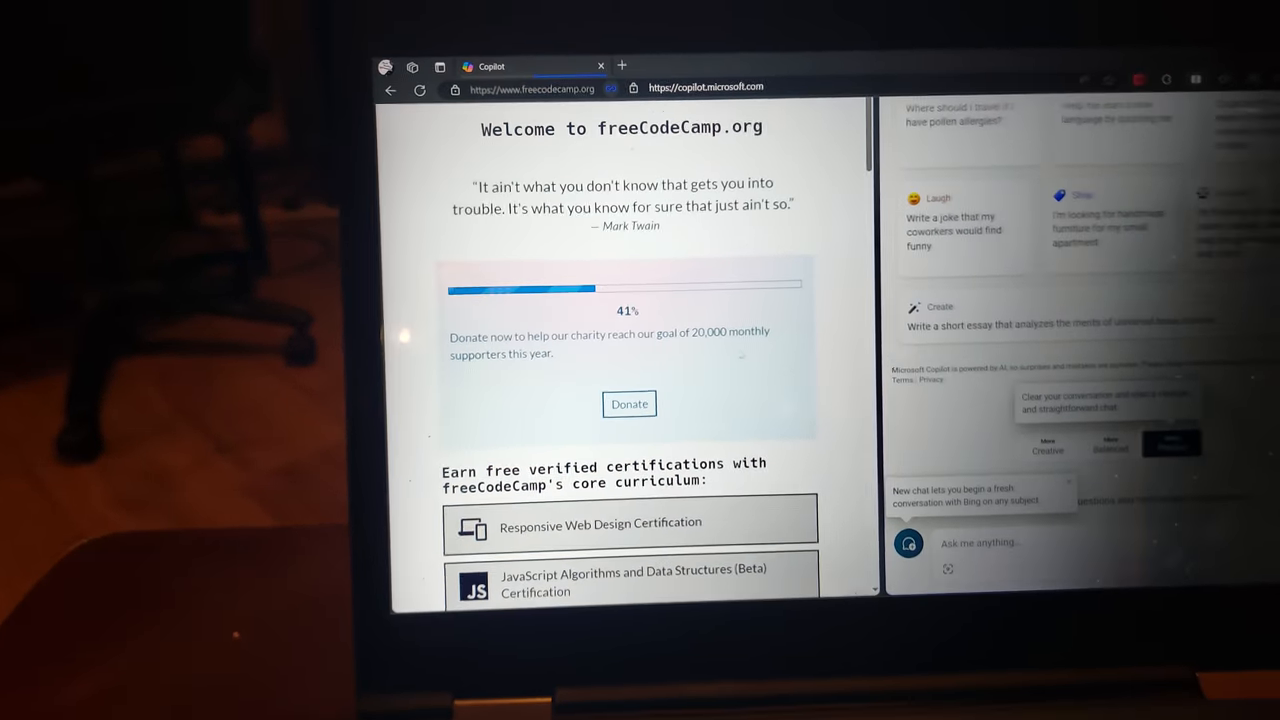
click(599, 522)
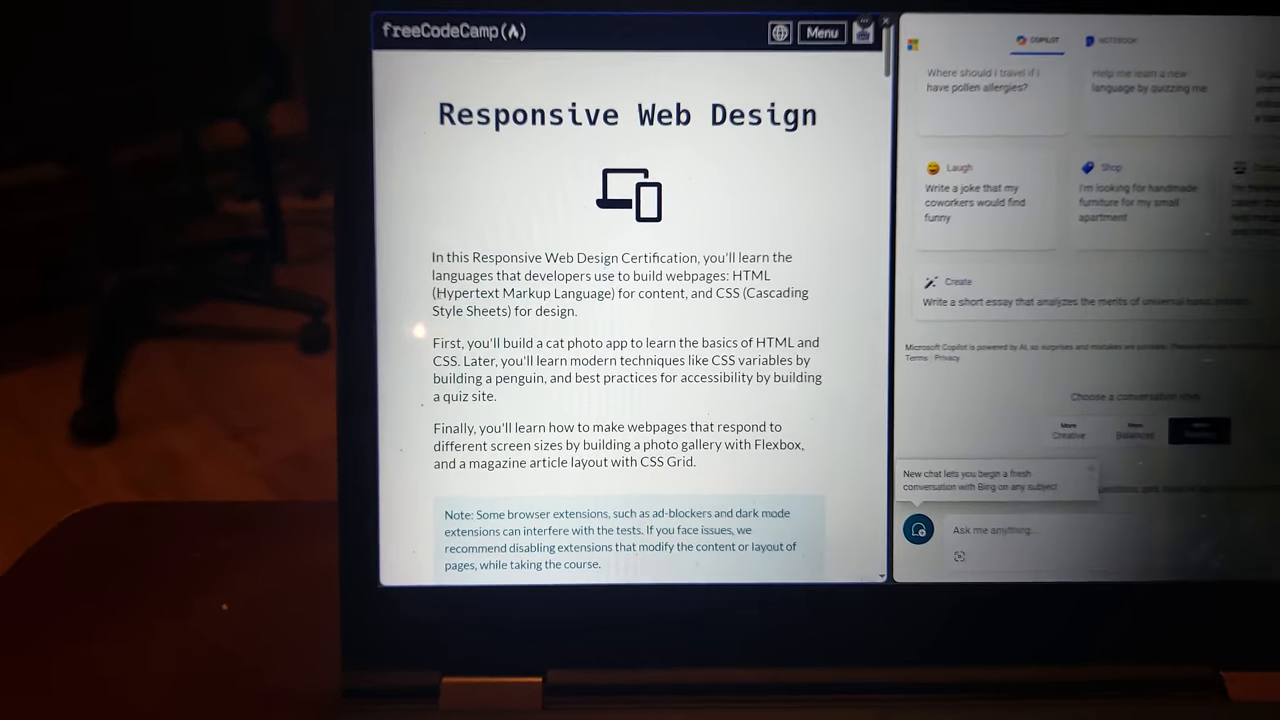
Step: Scroll the Responsive Web Design course steps, then the laptop features notes document
scroll(down, 3)
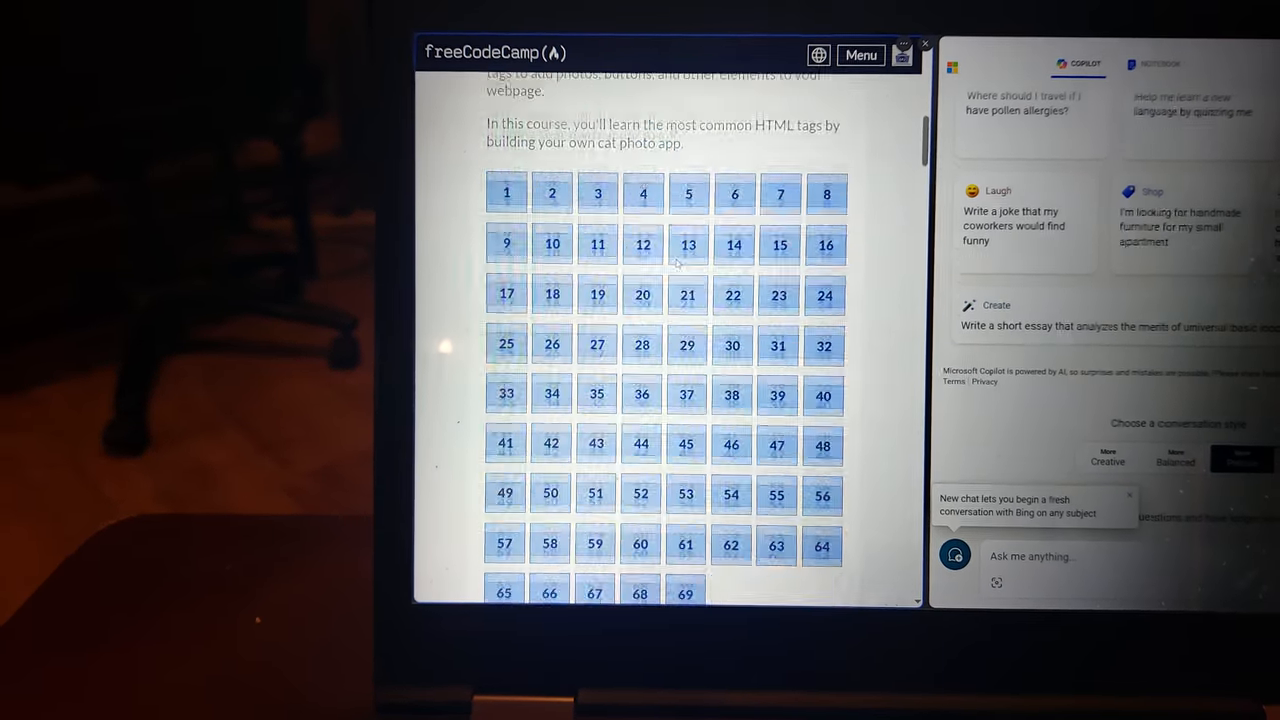
scroll(down, 3)
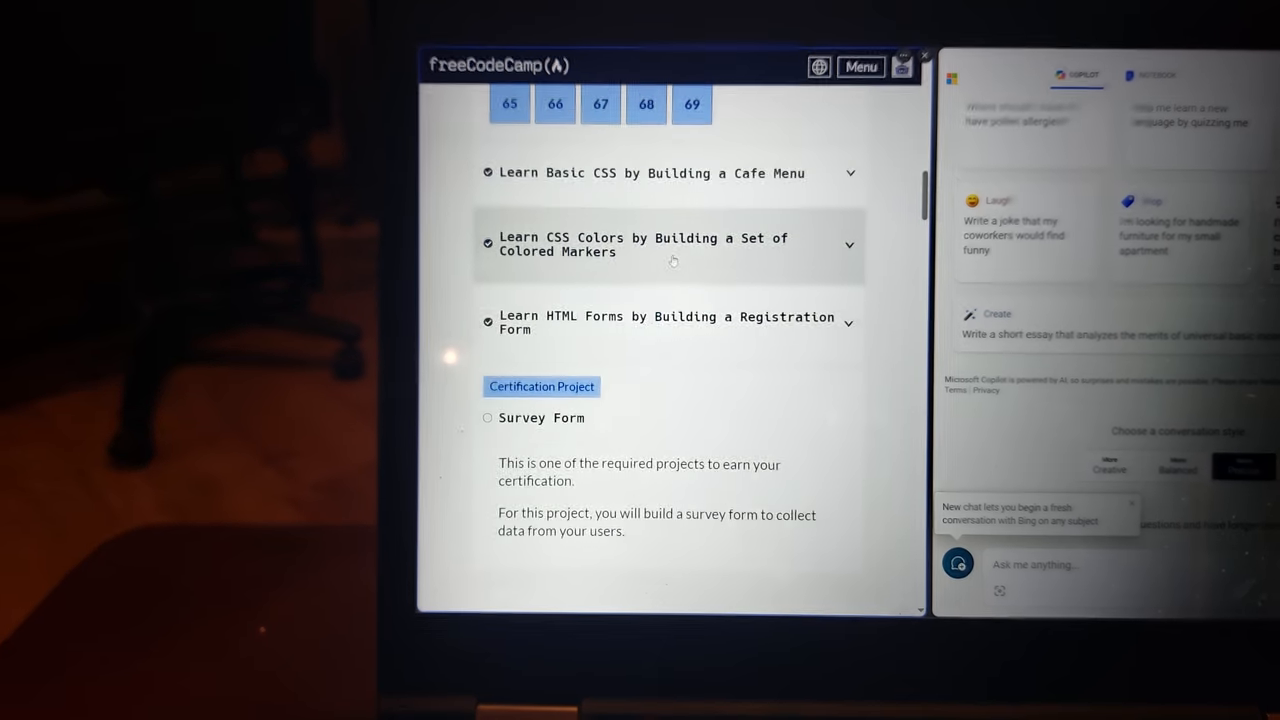
scroll(down, 3)
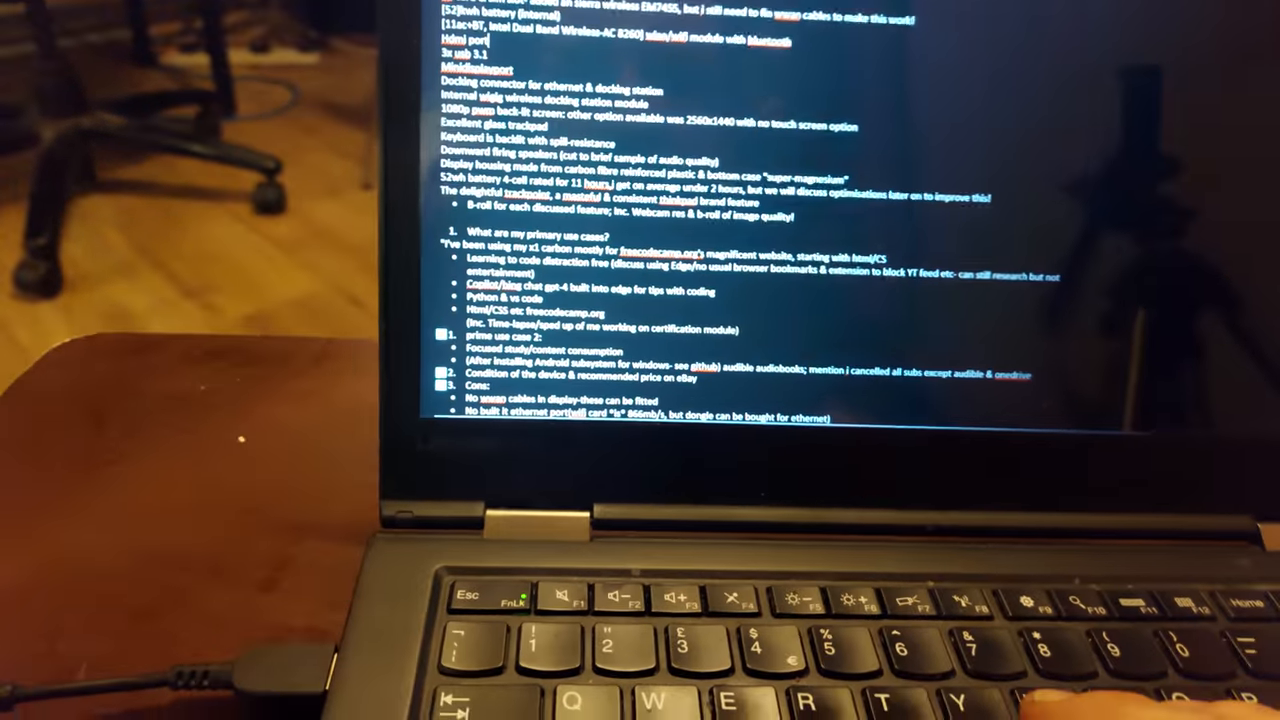
scroll(down, 3)
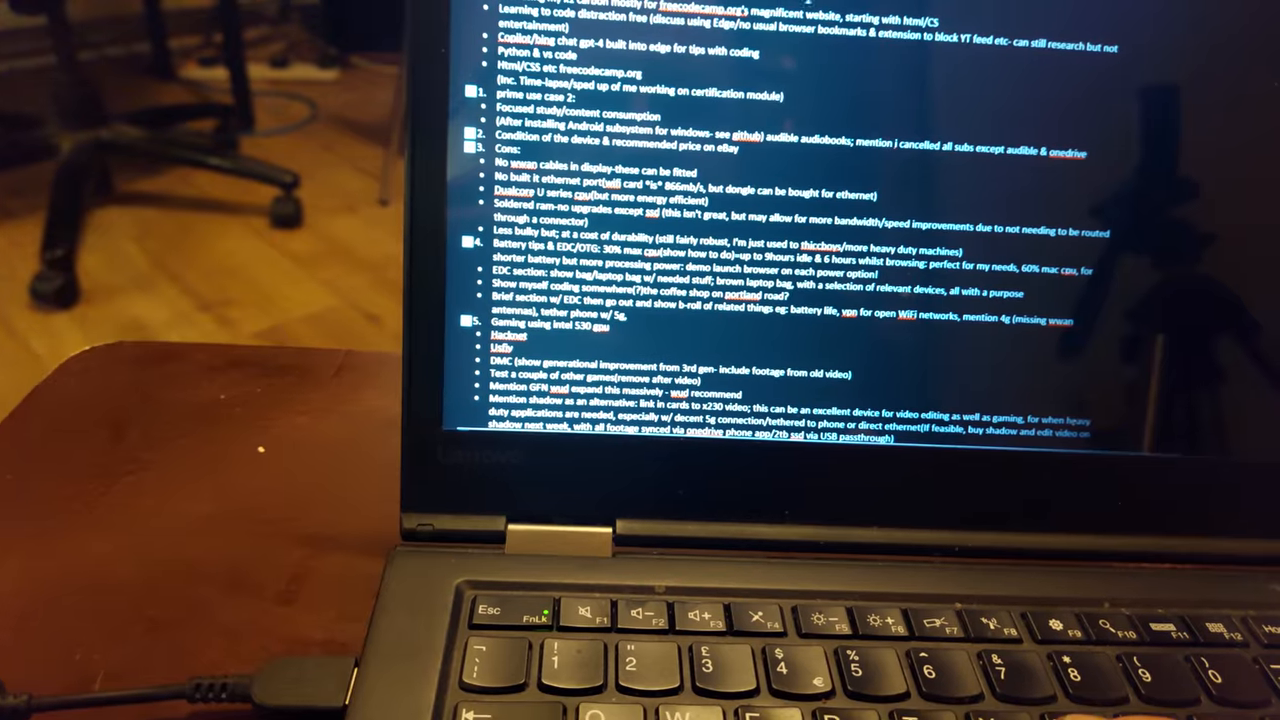